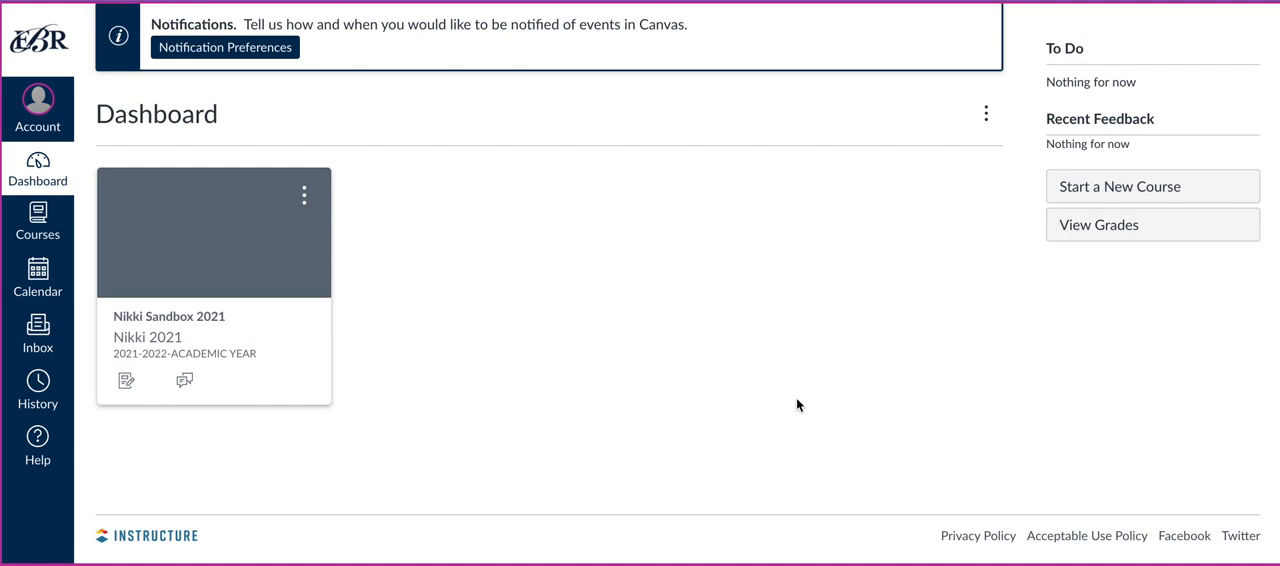
pyautogui.moveTo(528, 156)
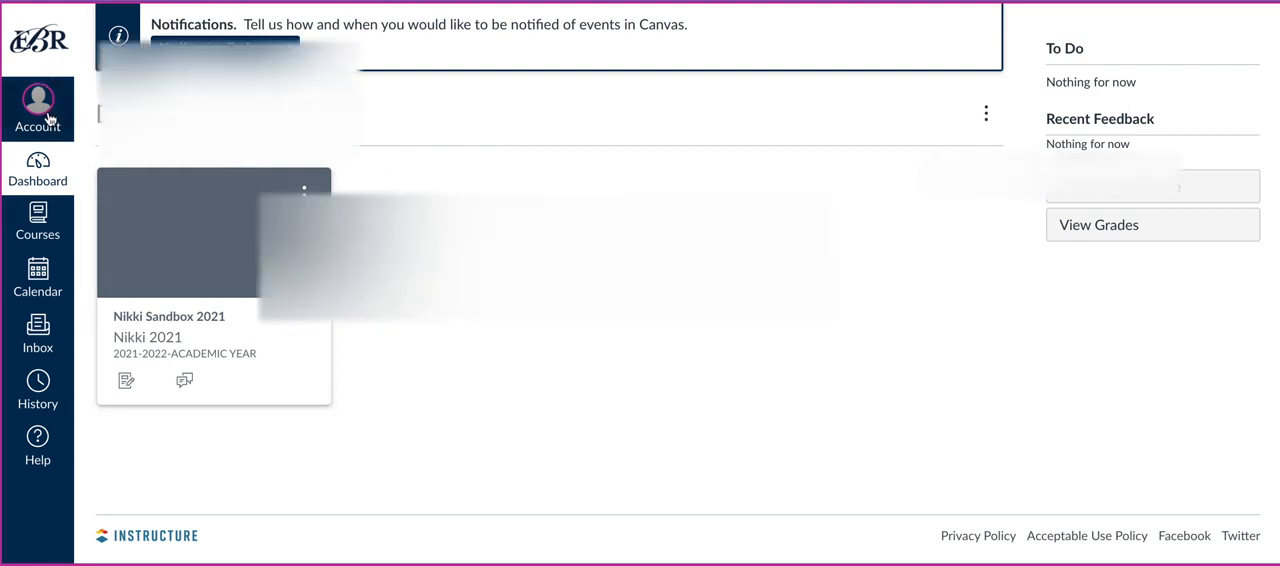
# Step: Go from the Dashboard to the student's account settings via the Account menu
pyautogui.click(36, 100)
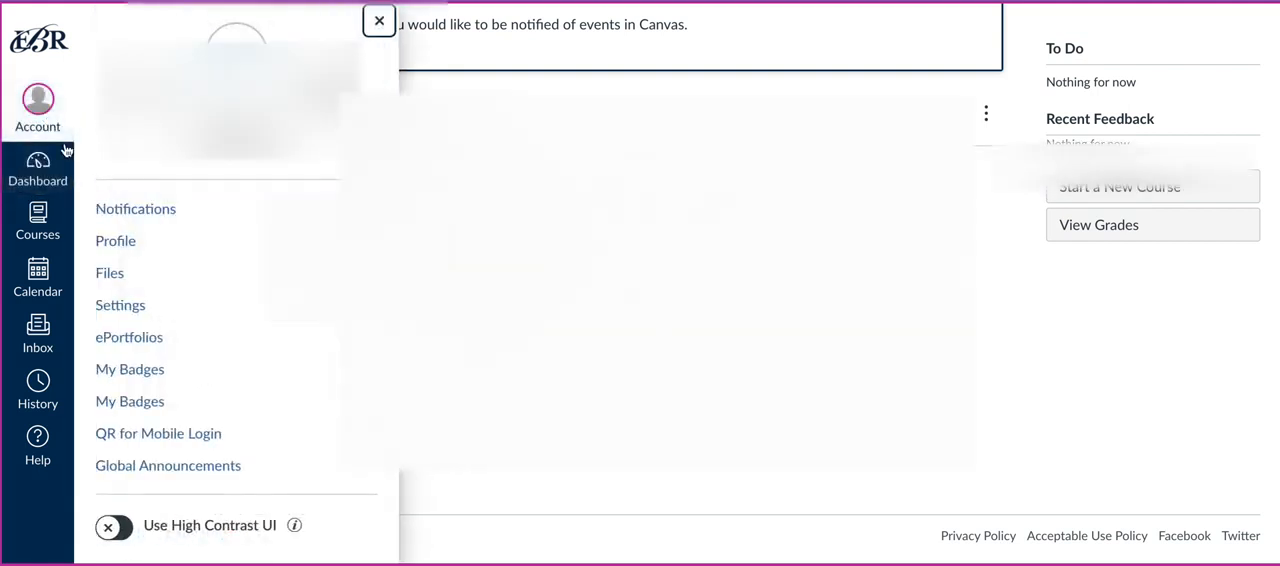
pyautogui.click(120, 306)
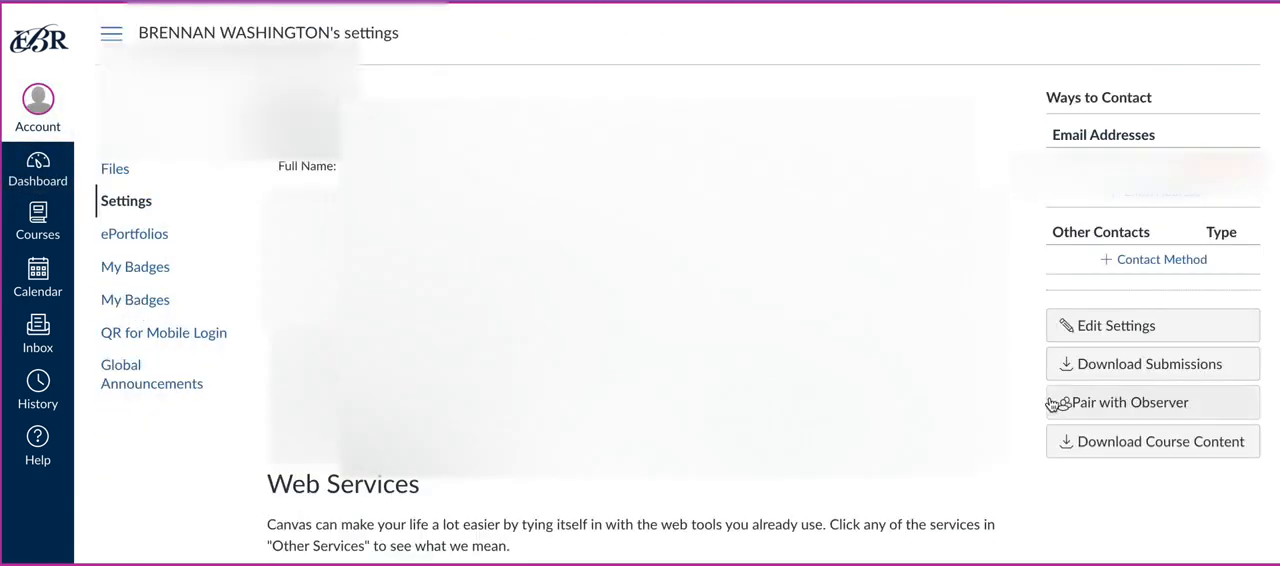
pyautogui.scroll(-3)
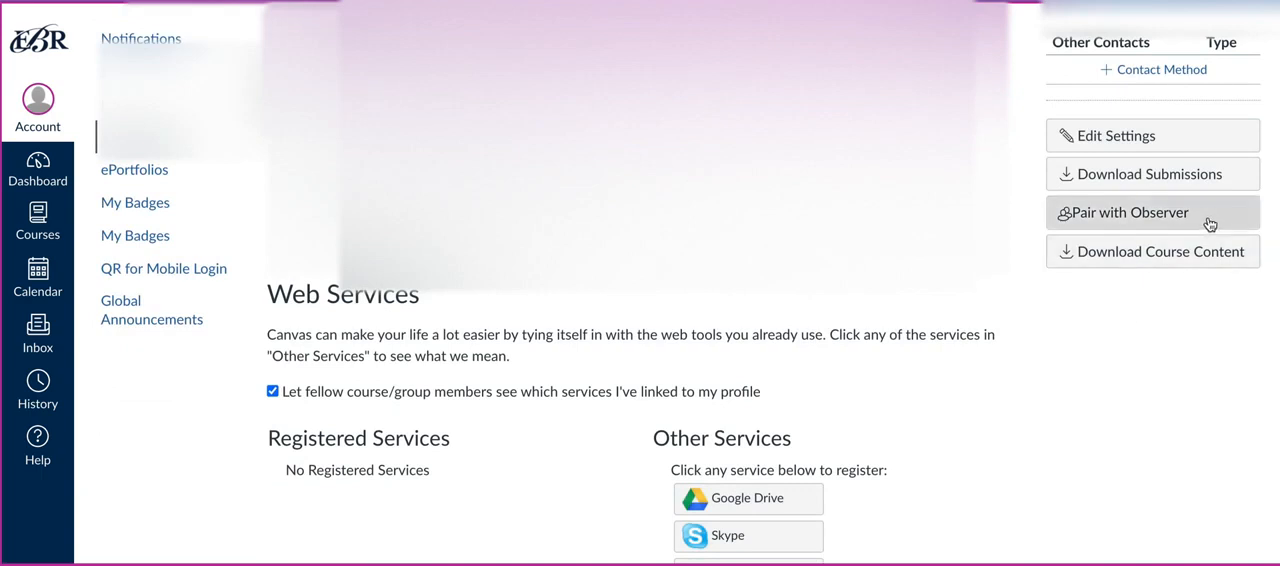
pyautogui.click(1132, 212)
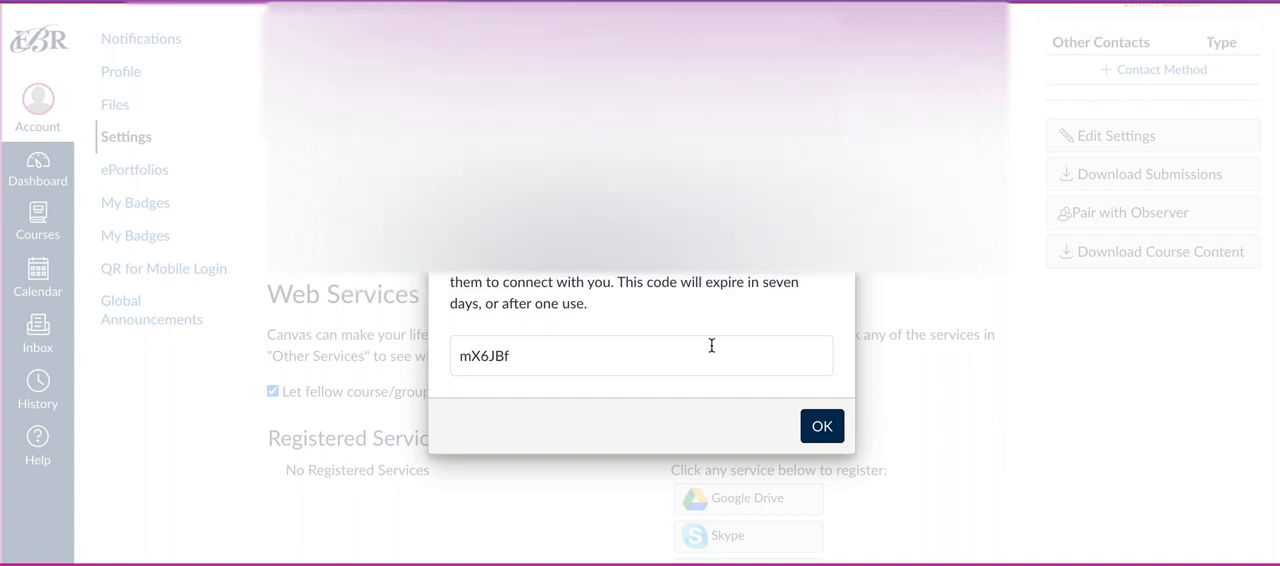
pyautogui.moveTo(536, 370)
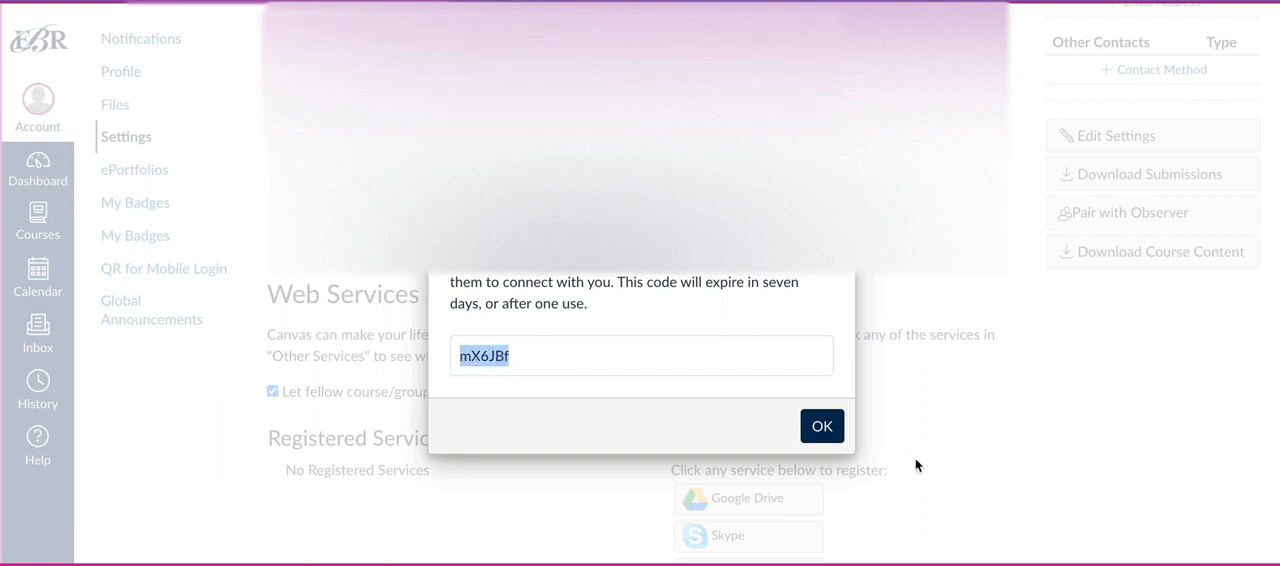
pyautogui.click(820, 426)
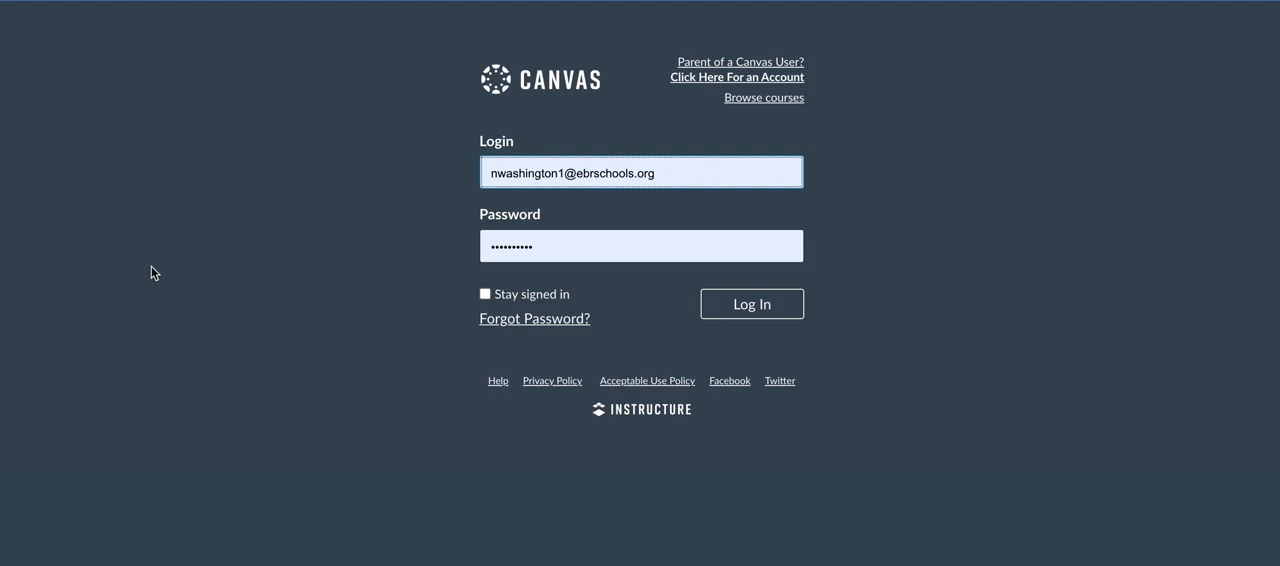
pyautogui.moveTo(672, 148)
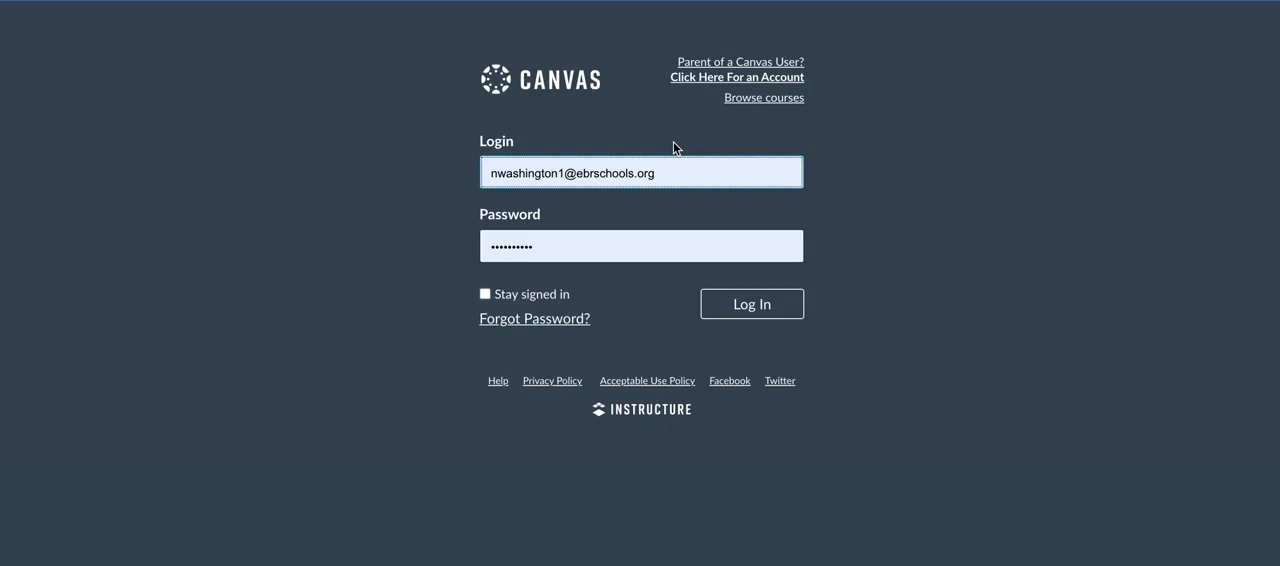
pyautogui.click(736, 76)
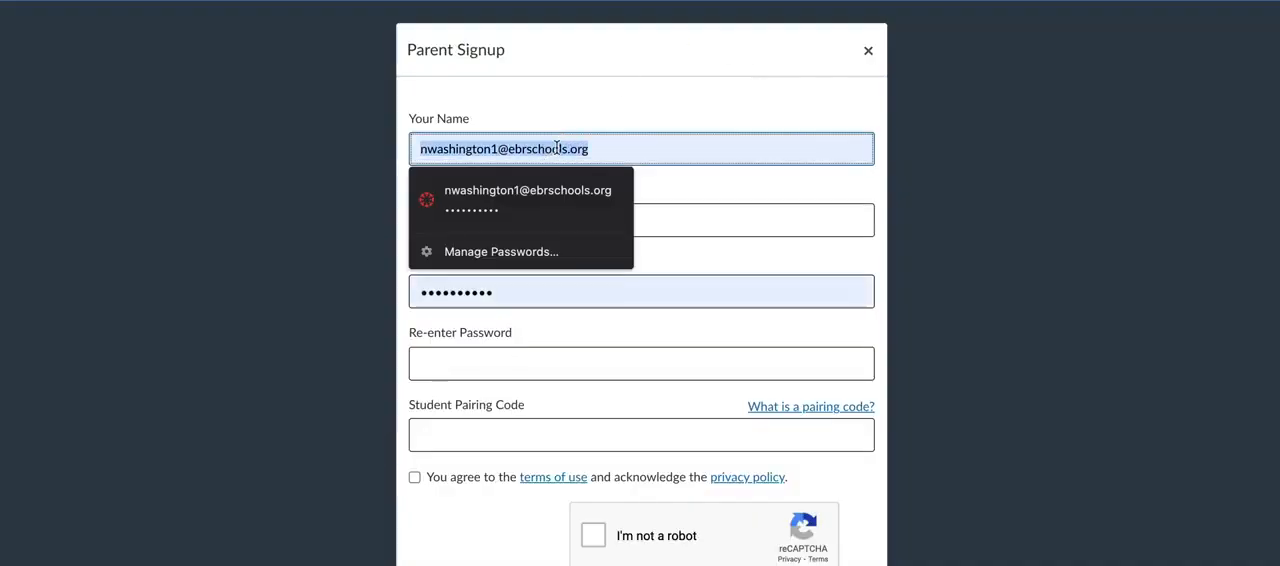
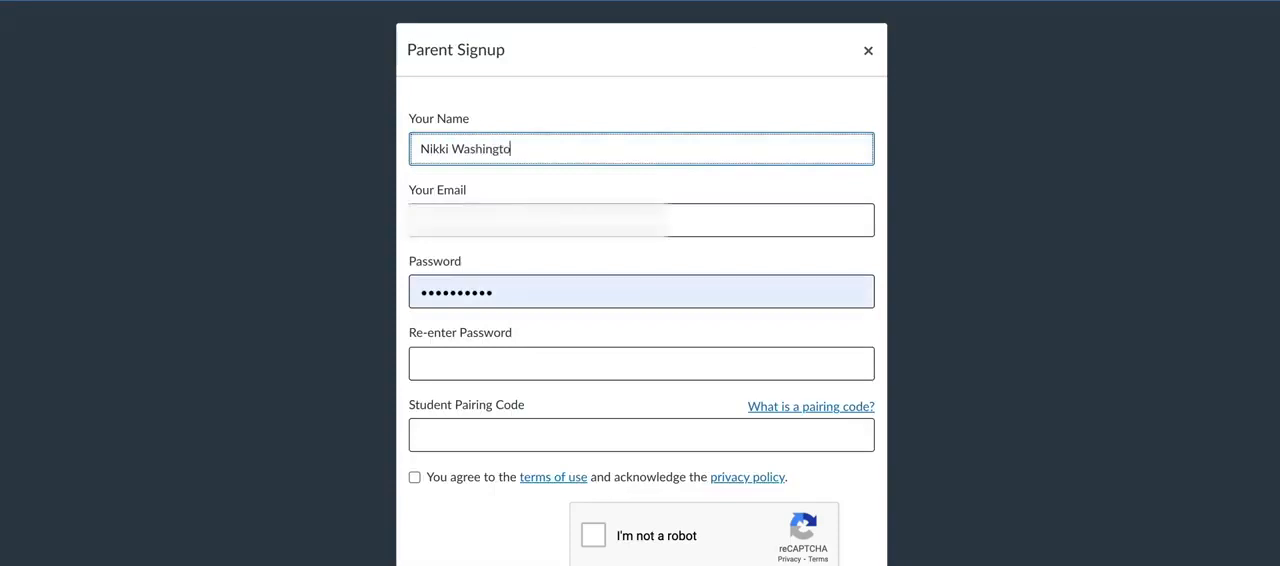
pyautogui.click(640, 220)
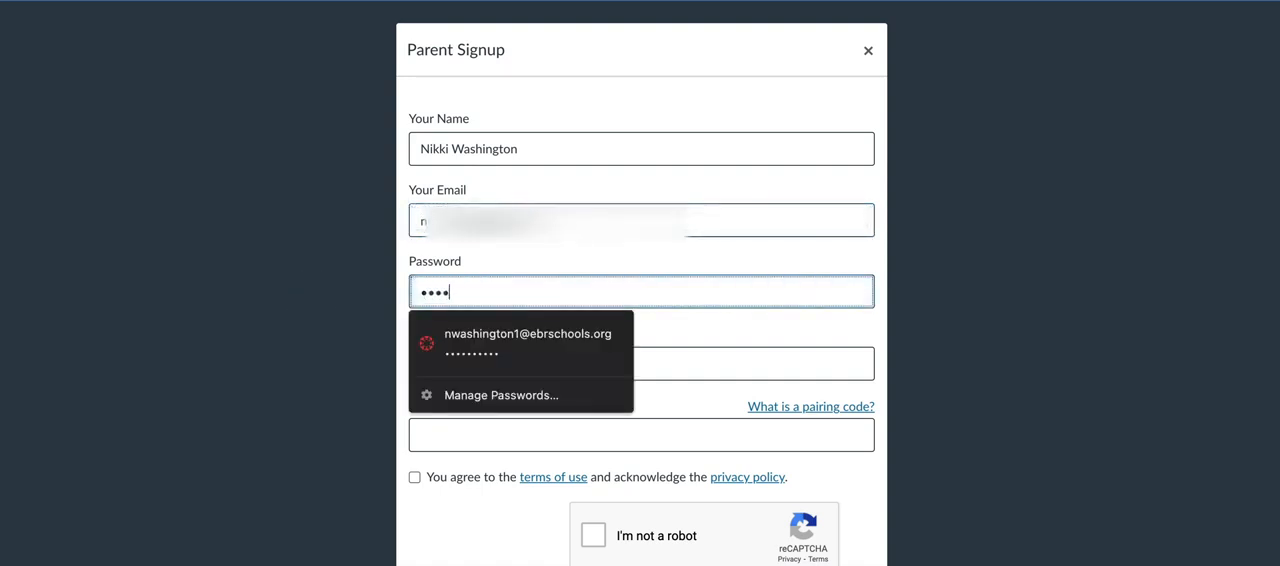
pyautogui.write('••••••')
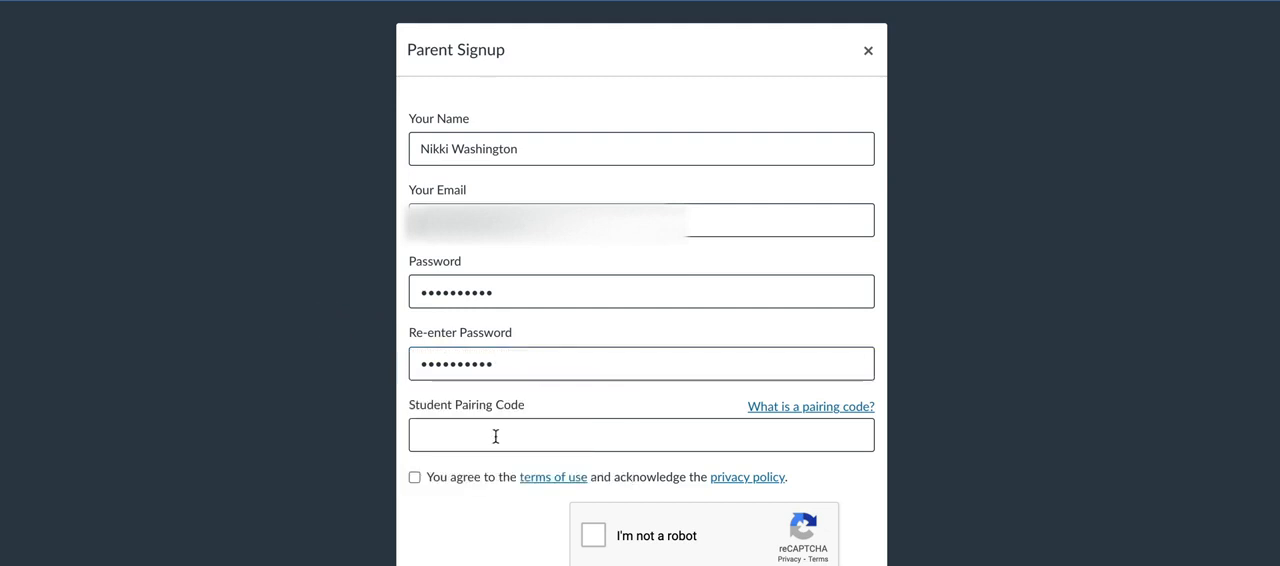
pyautogui.click(640, 436)
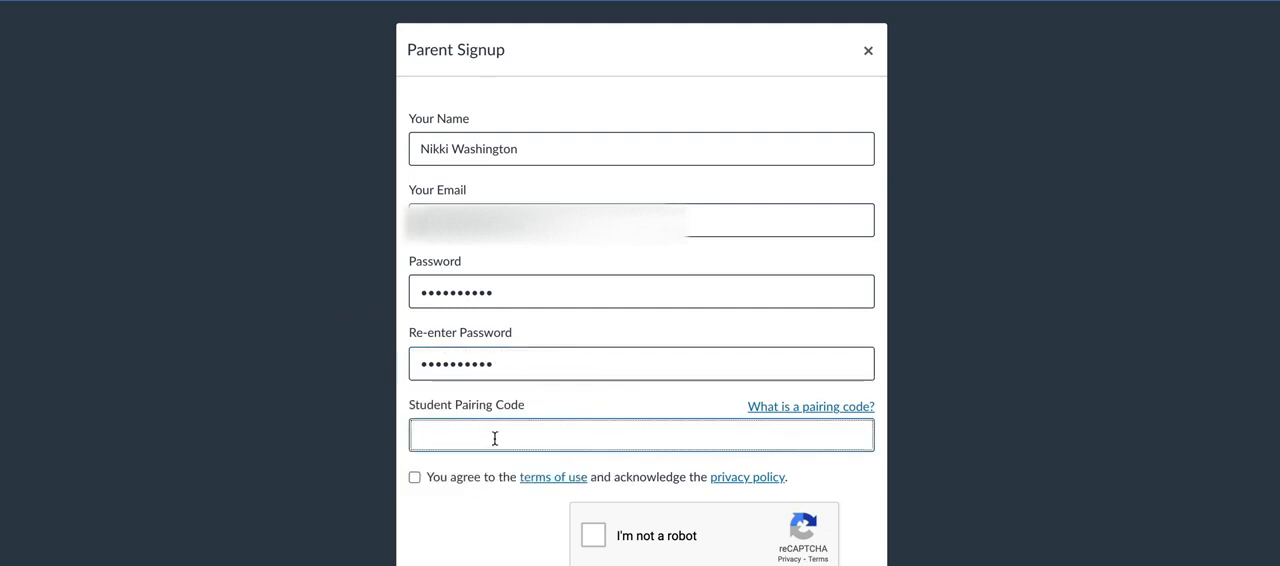
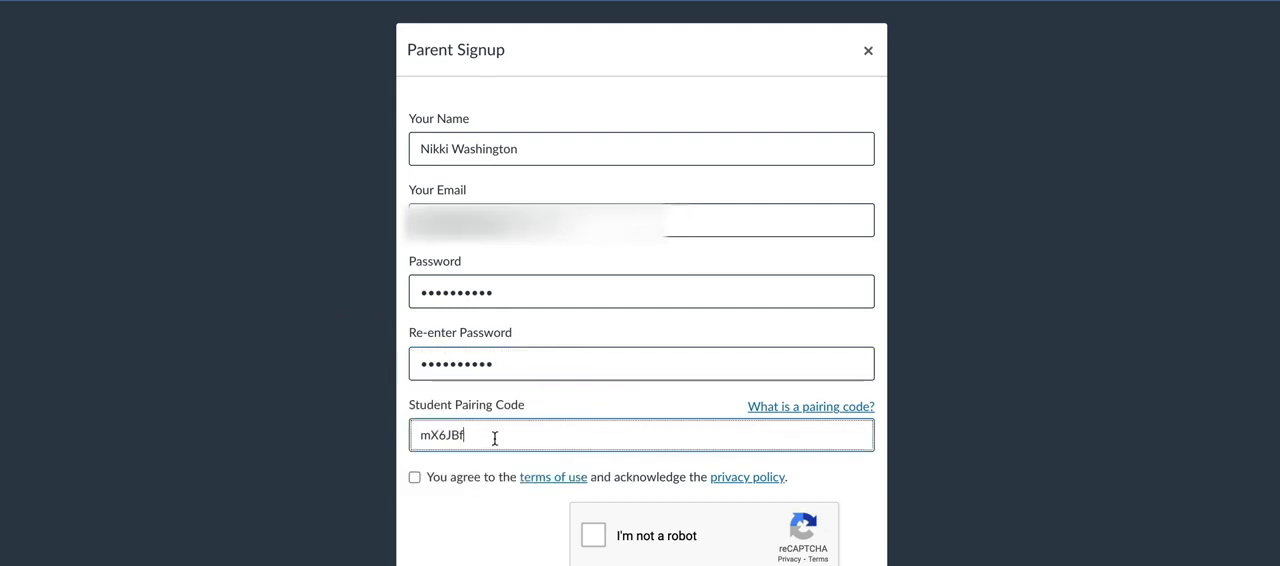
pyautogui.scroll(-3)
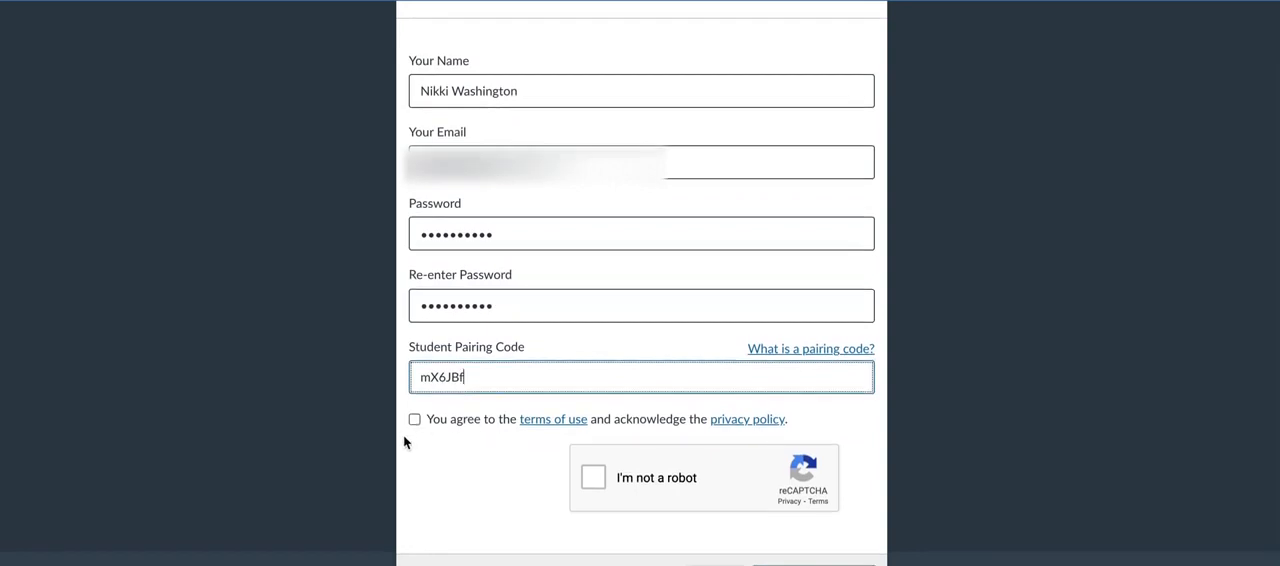
pyautogui.click(414, 420)
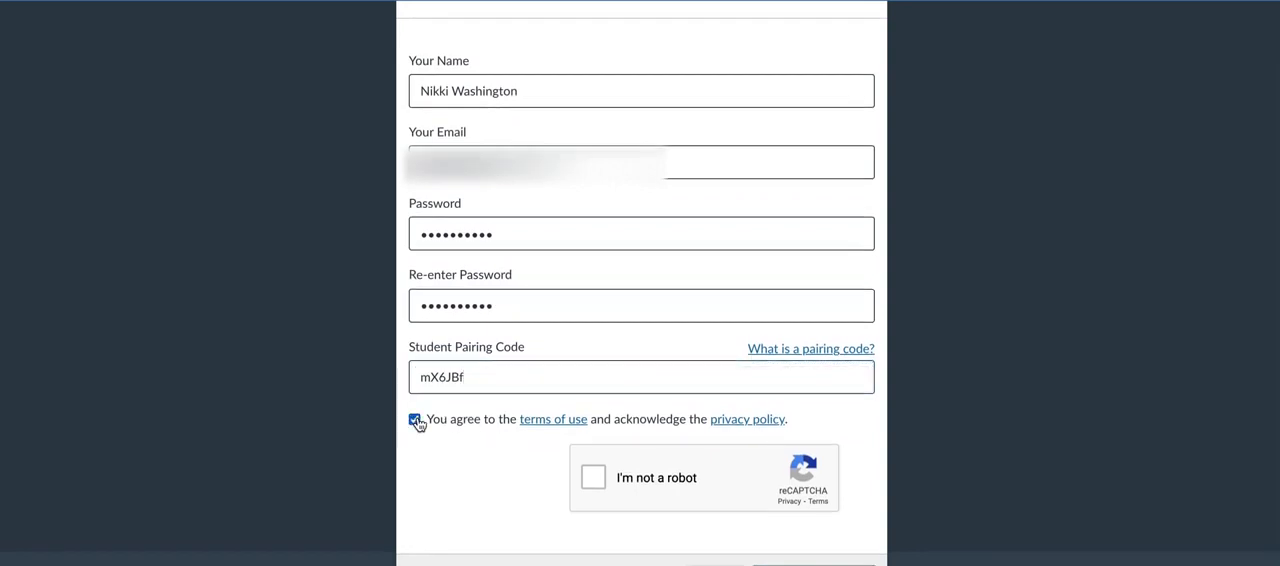
pyautogui.click(592, 476)
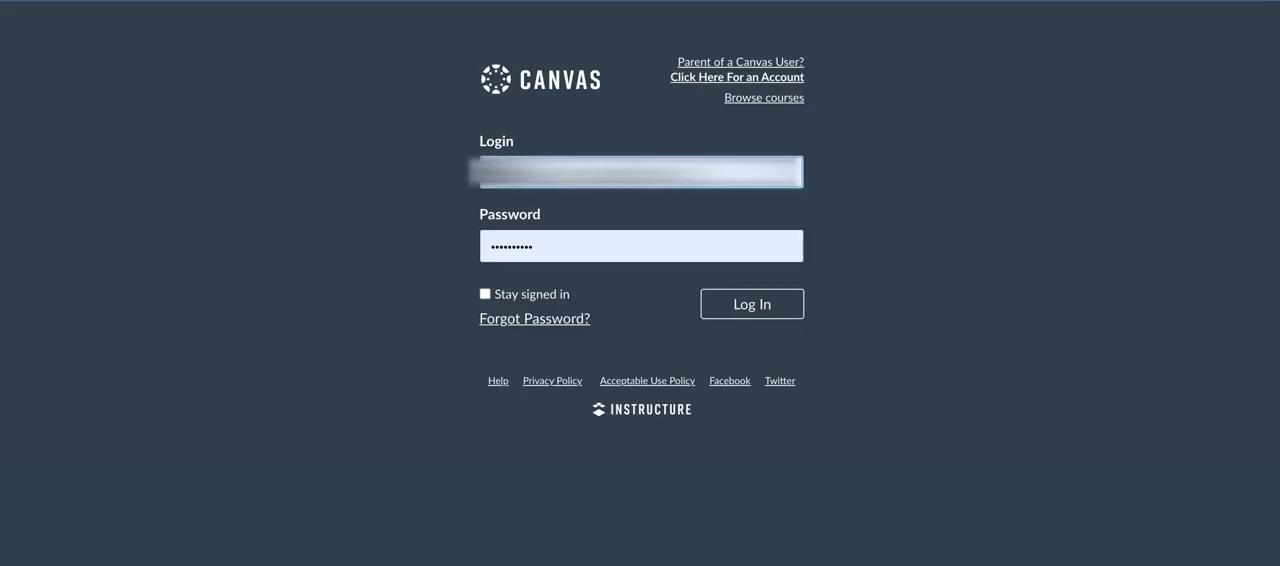
# Step: Log in with the new parent account's login and password
pyautogui.click(640, 170)
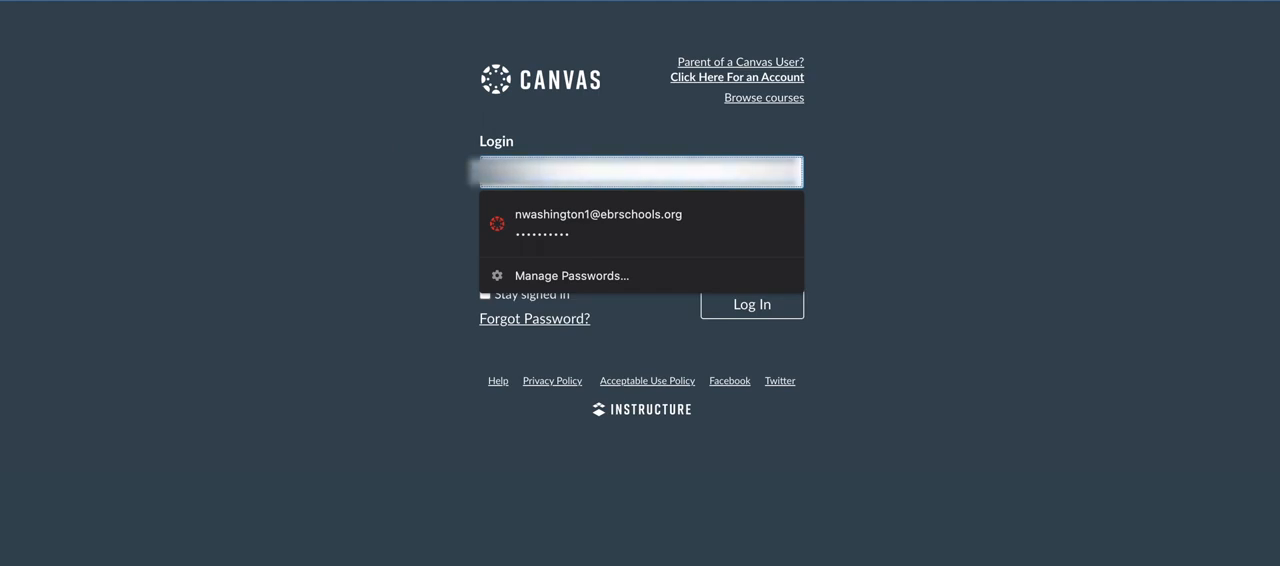
pyautogui.click(598, 212)
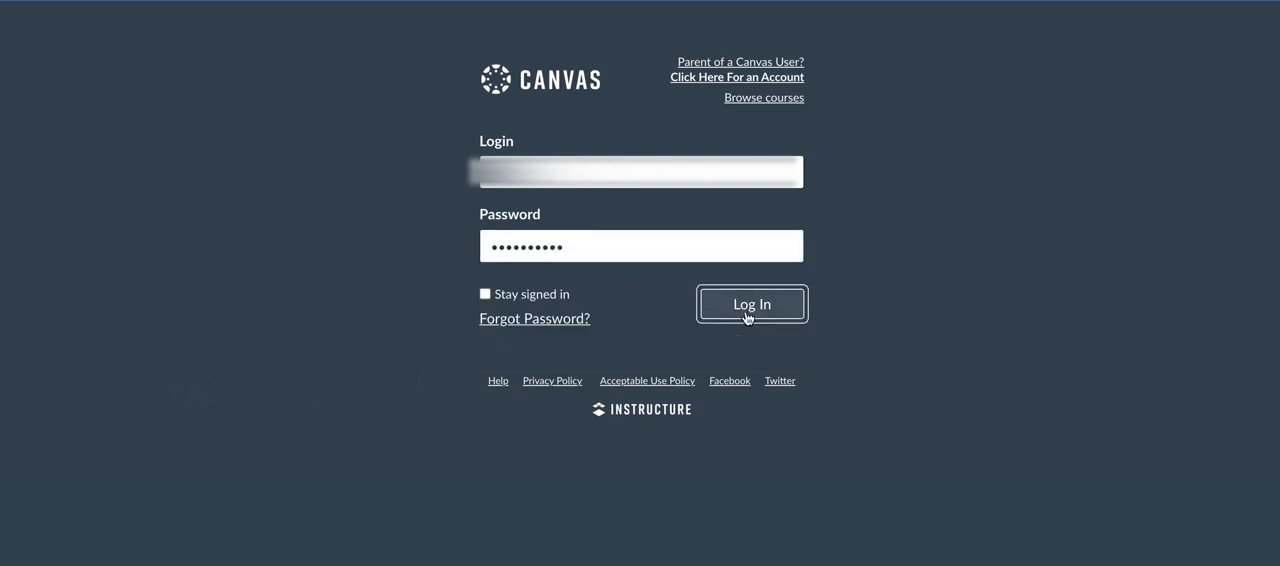
pyautogui.click(752, 304)
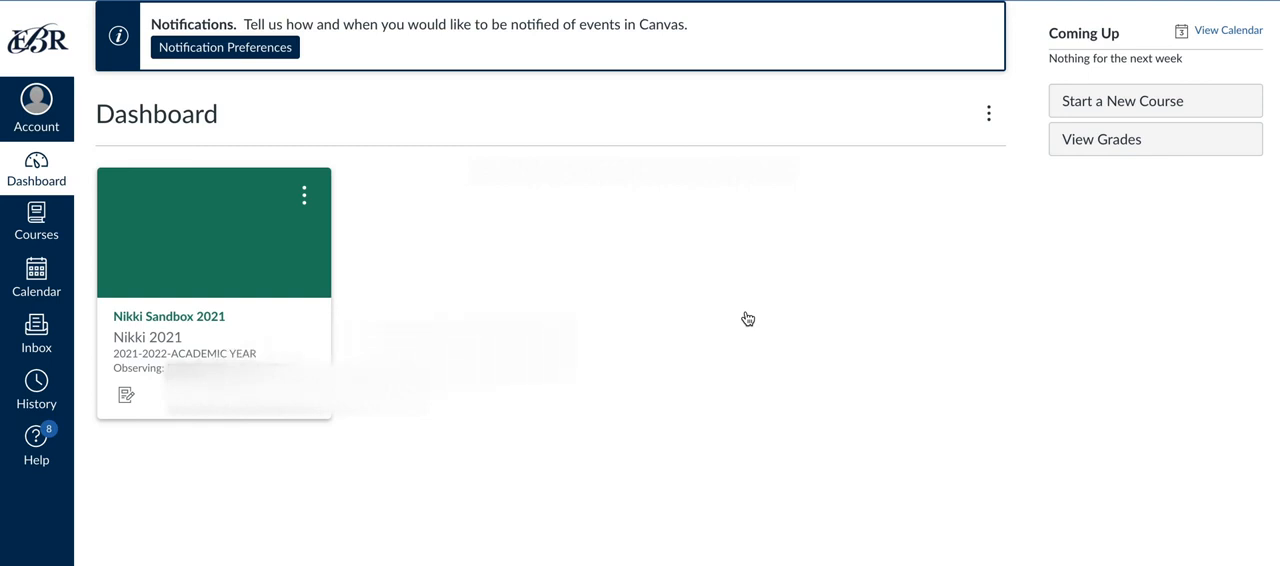
pyautogui.moveTo(748, 320)
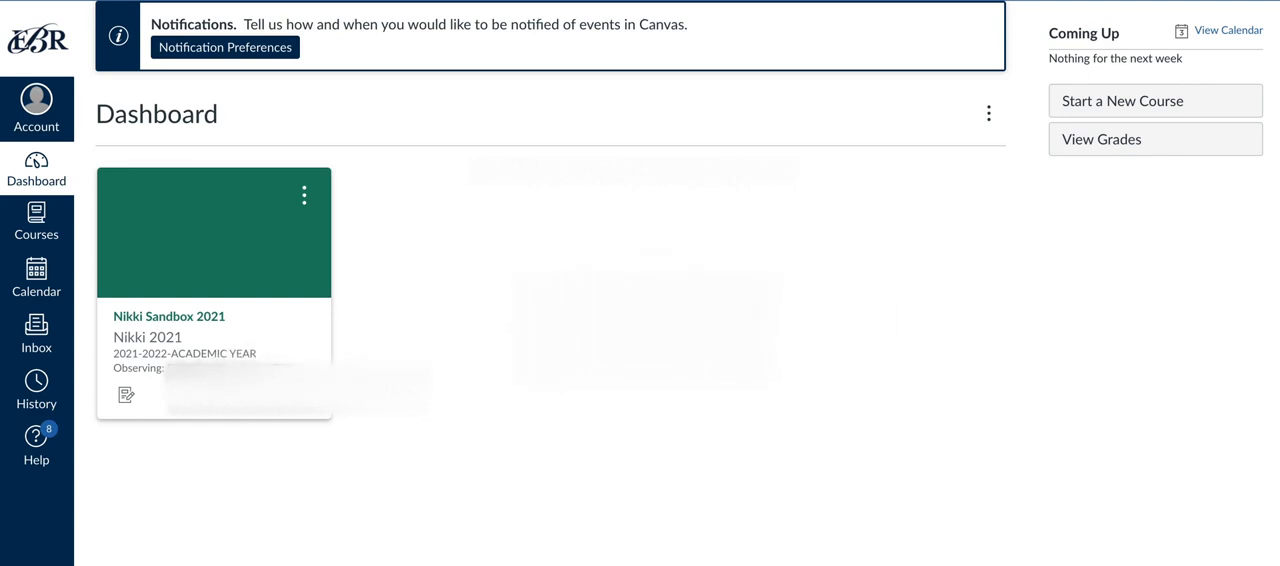
pyautogui.moveTo(748, 318)
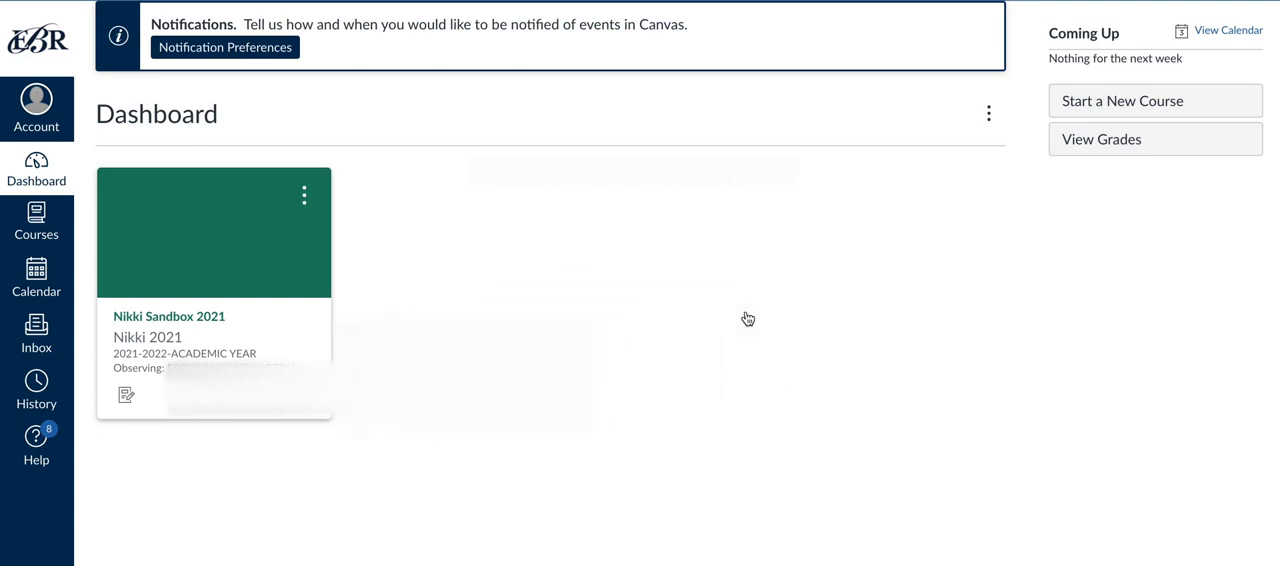